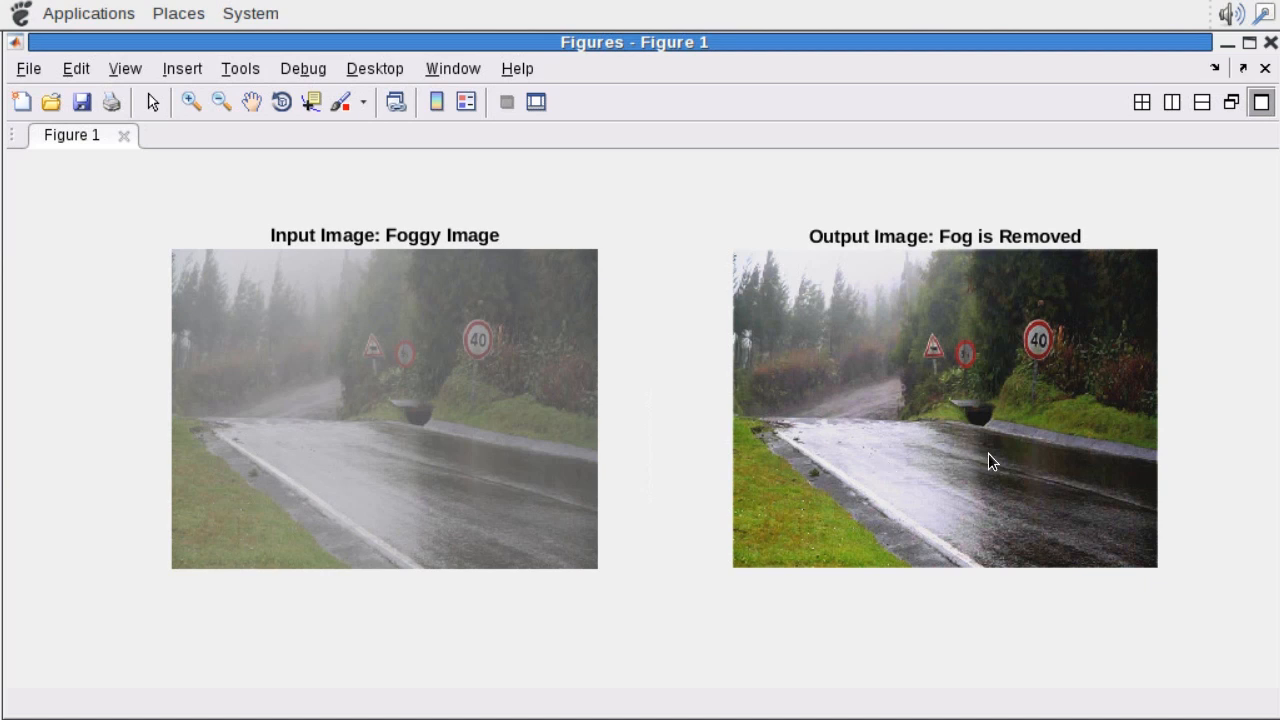
{"action": "mouse_move", "coordinate": [1020, 368]}
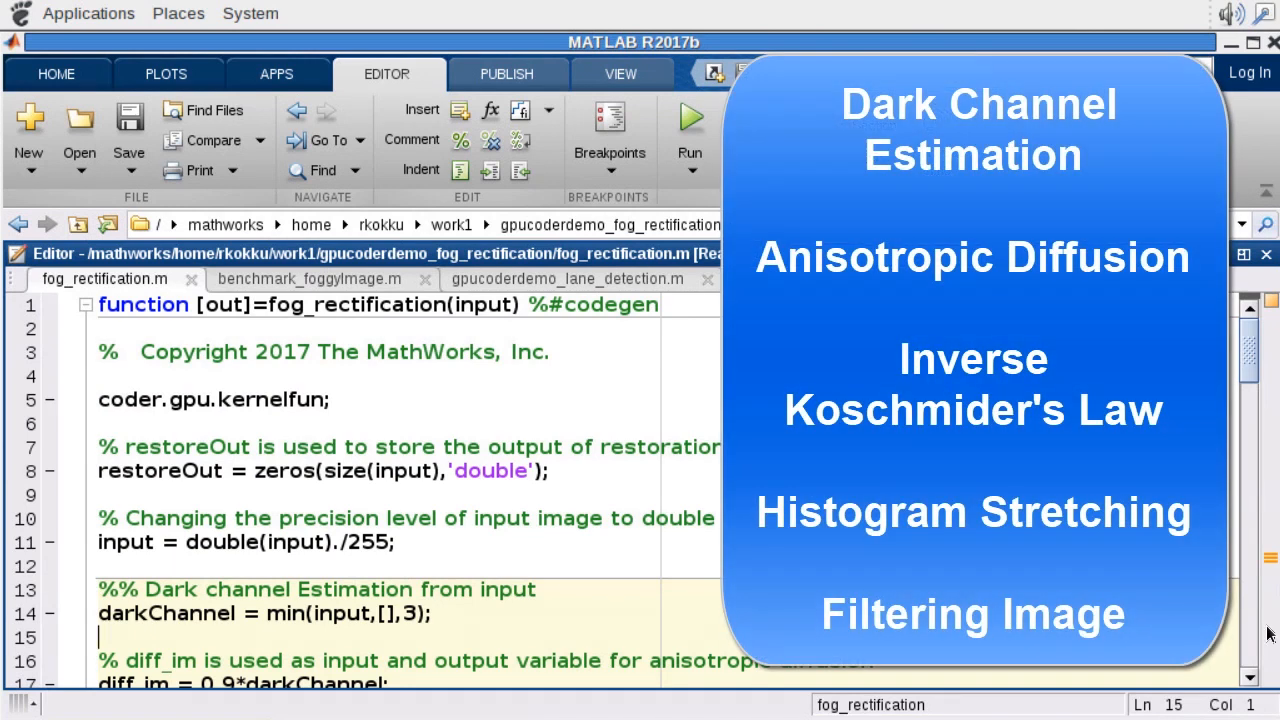
Step: Scroll through fog_rectification.m from dark channel estimation past the inverse Koschmieder restoration to the LUT replacement
{"action": "scroll", "scroll_direction": "down", "scroll_amount": 3}
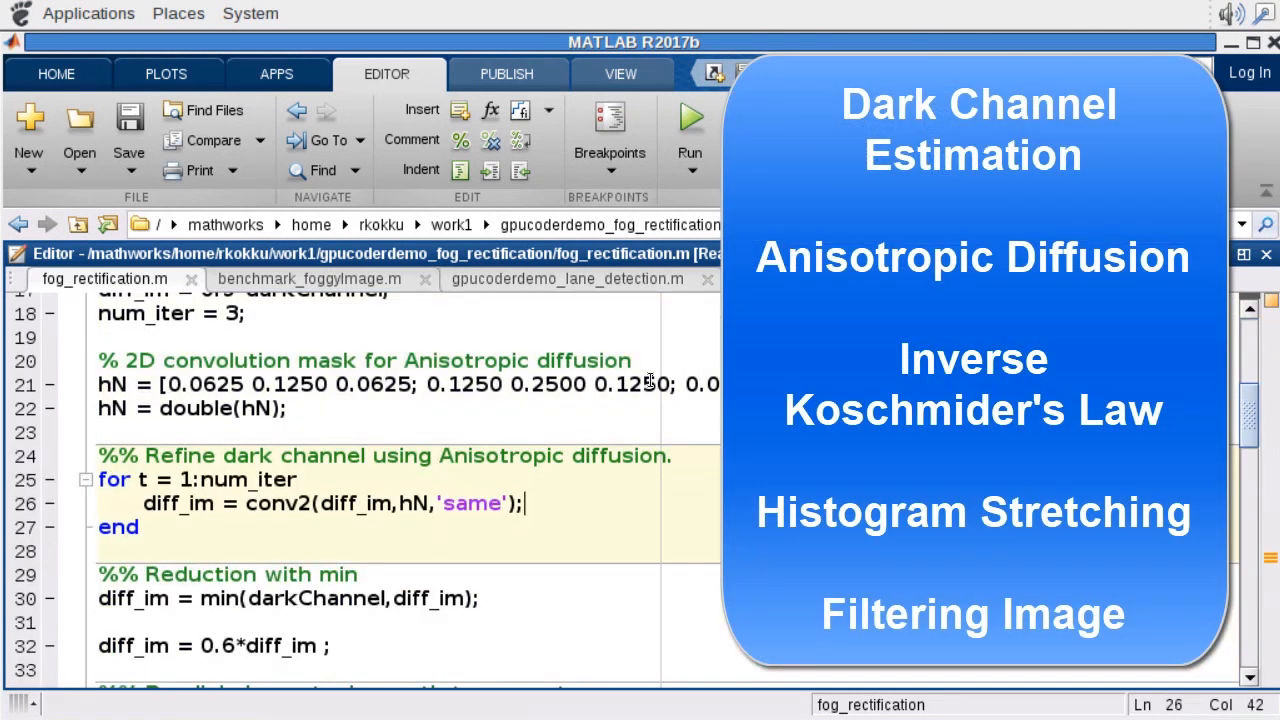
{"action": "scroll", "scroll_direction": "down", "scroll_amount": 3}
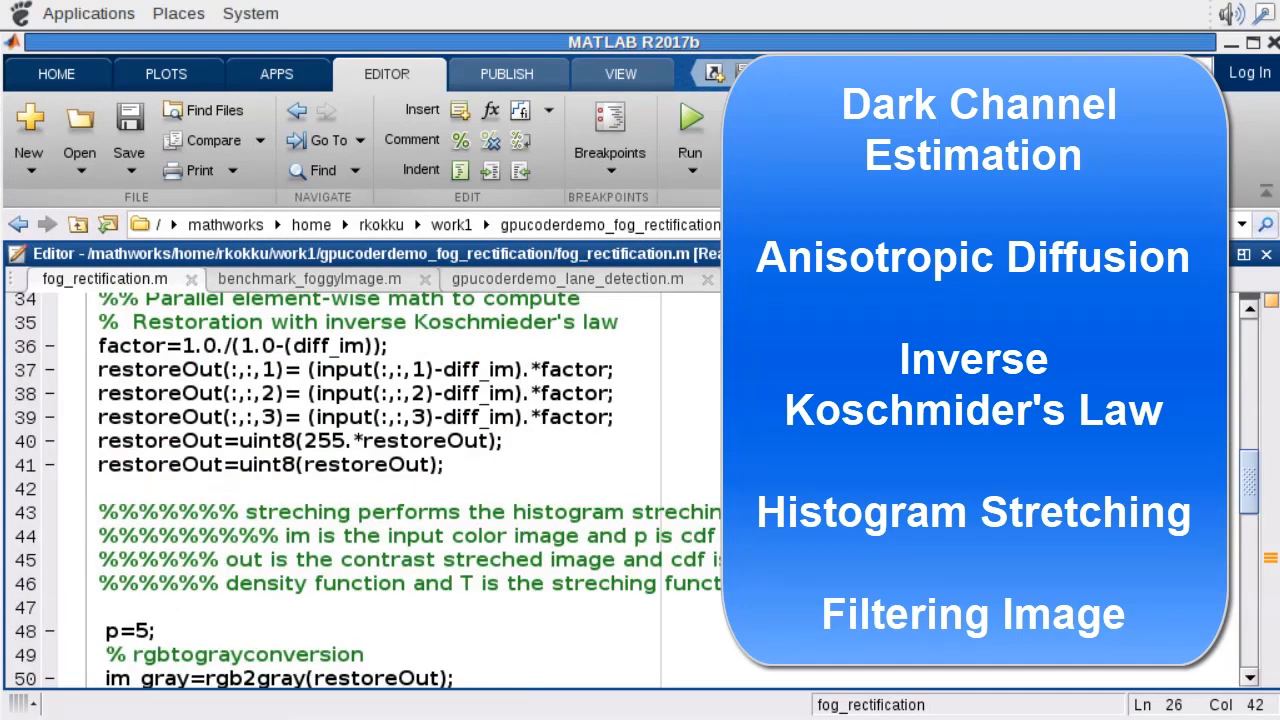
{"action": "left_click", "coordinate": [530, 256]}
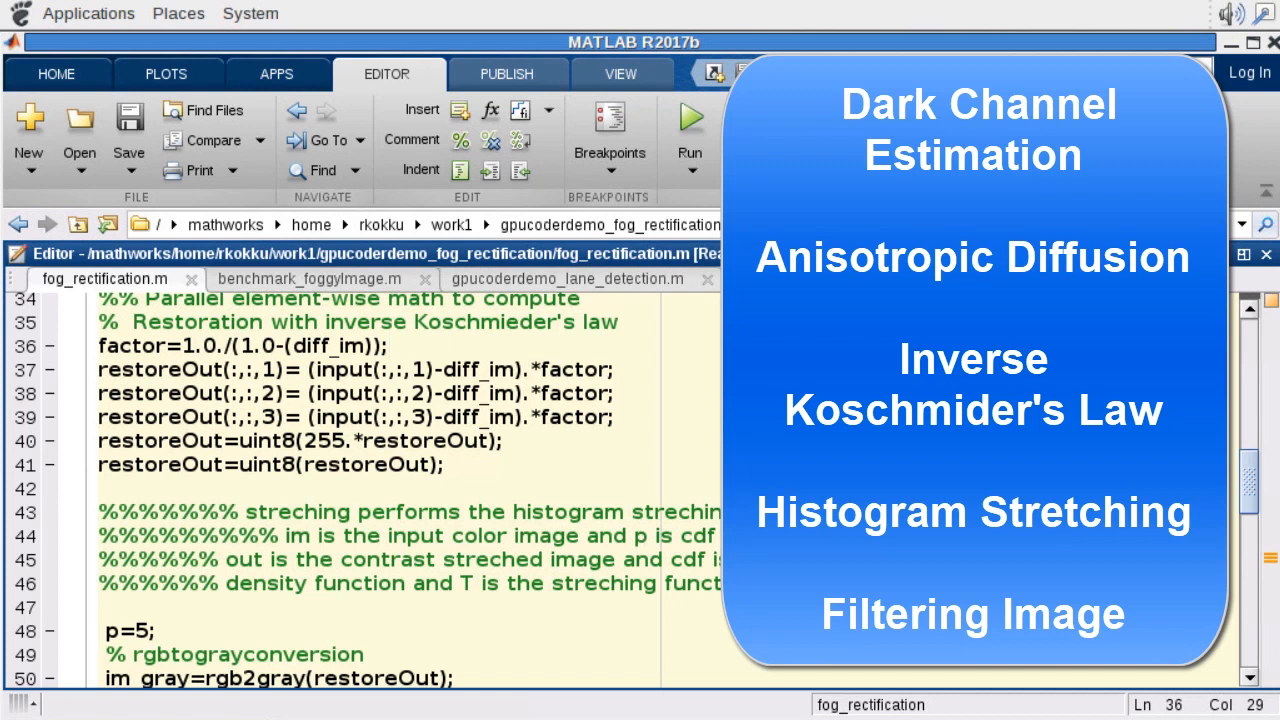
{"action": "scroll", "scroll_direction": "down", "scroll_amount": 3}
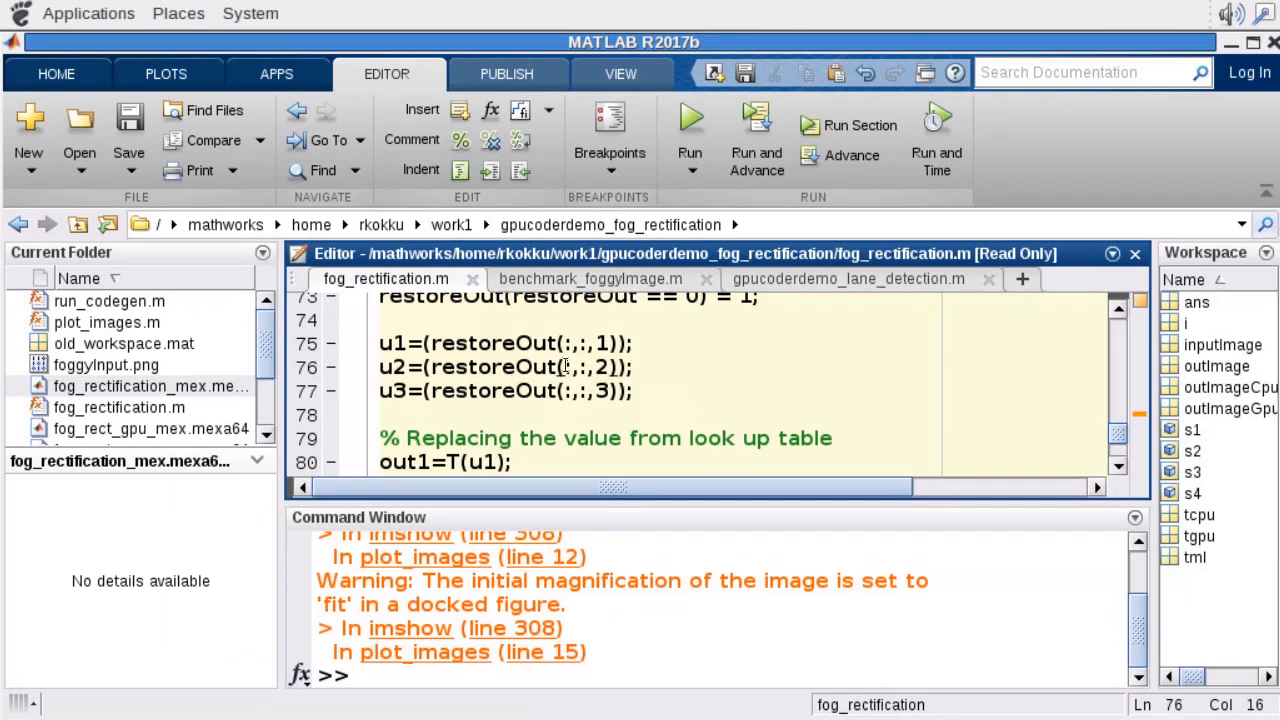
Step: Expand the apps gallery and reach GPU Coder under Code Generation
{"action": "left_click", "coordinate": [276, 72]}
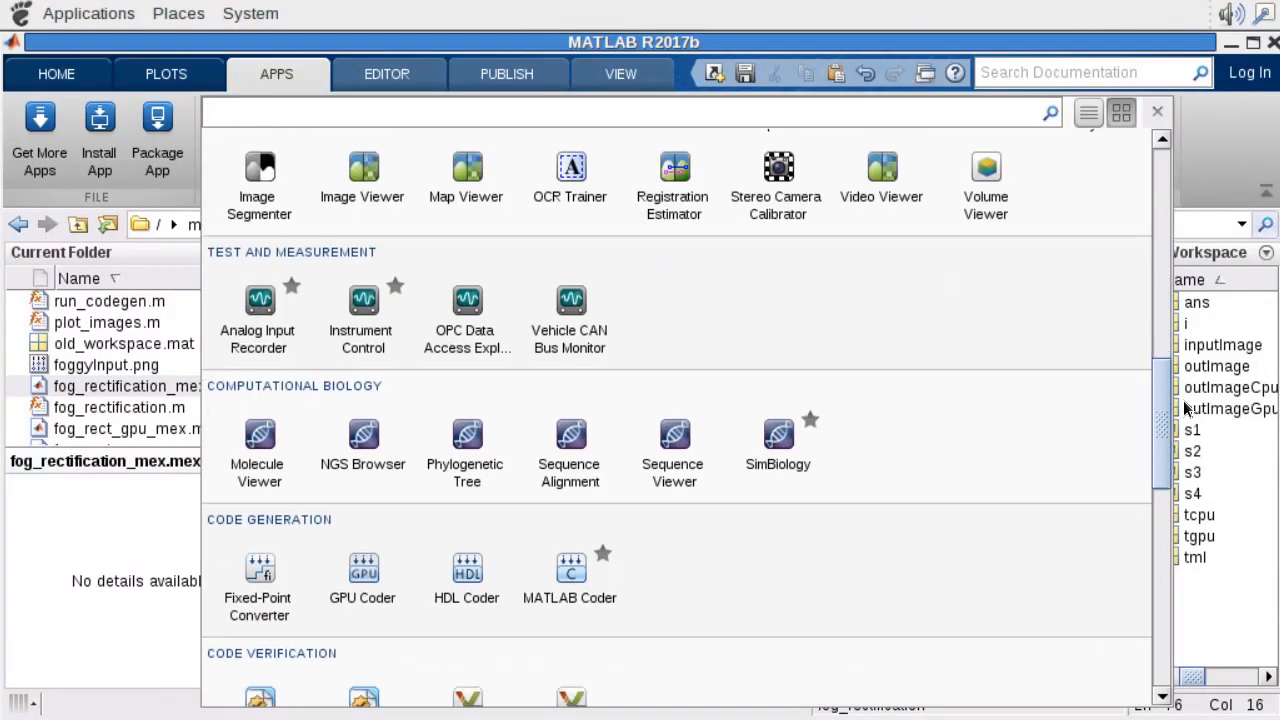
{"action": "scroll", "scroll_direction": "down", "scroll_amount": 3}
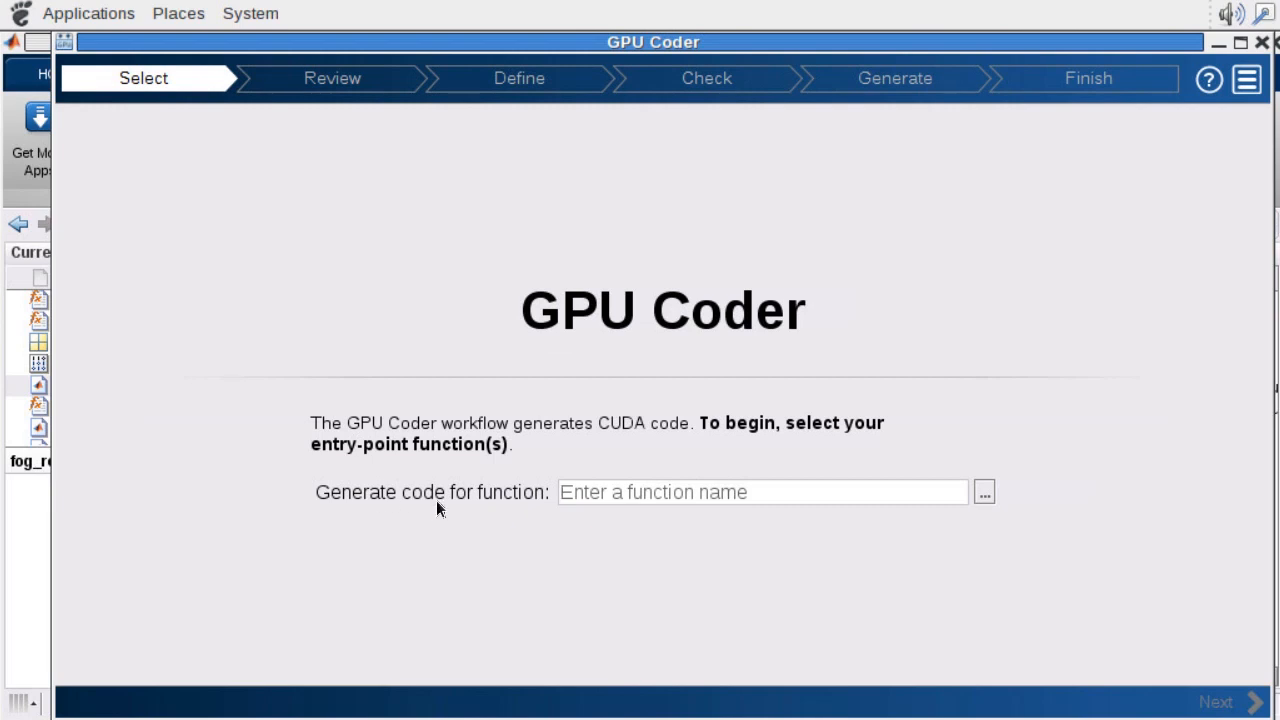
Step: Name fog_rectification as the entry-point function for code generation
{"action": "type", "text": "fog_rectification"}
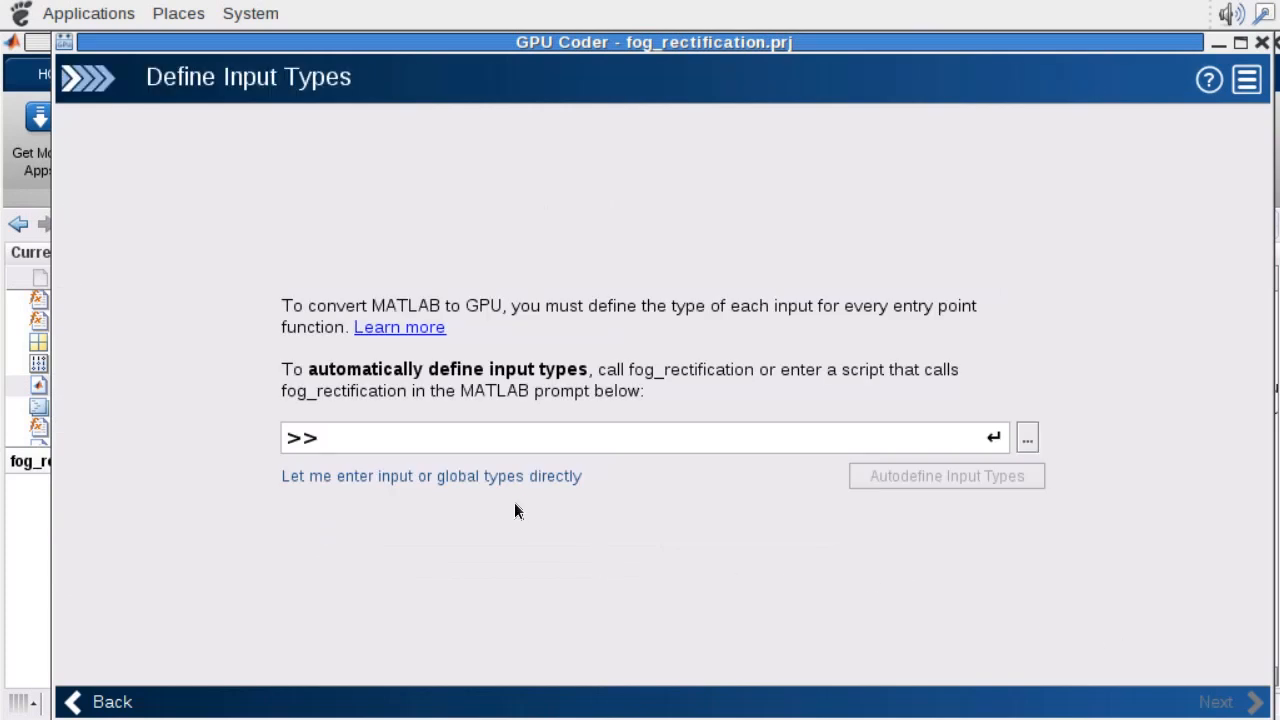
Step: Try defining input manually as uint8 with dimension 16, then abandon it for an example call
{"action": "left_click", "coordinate": [432, 476]}
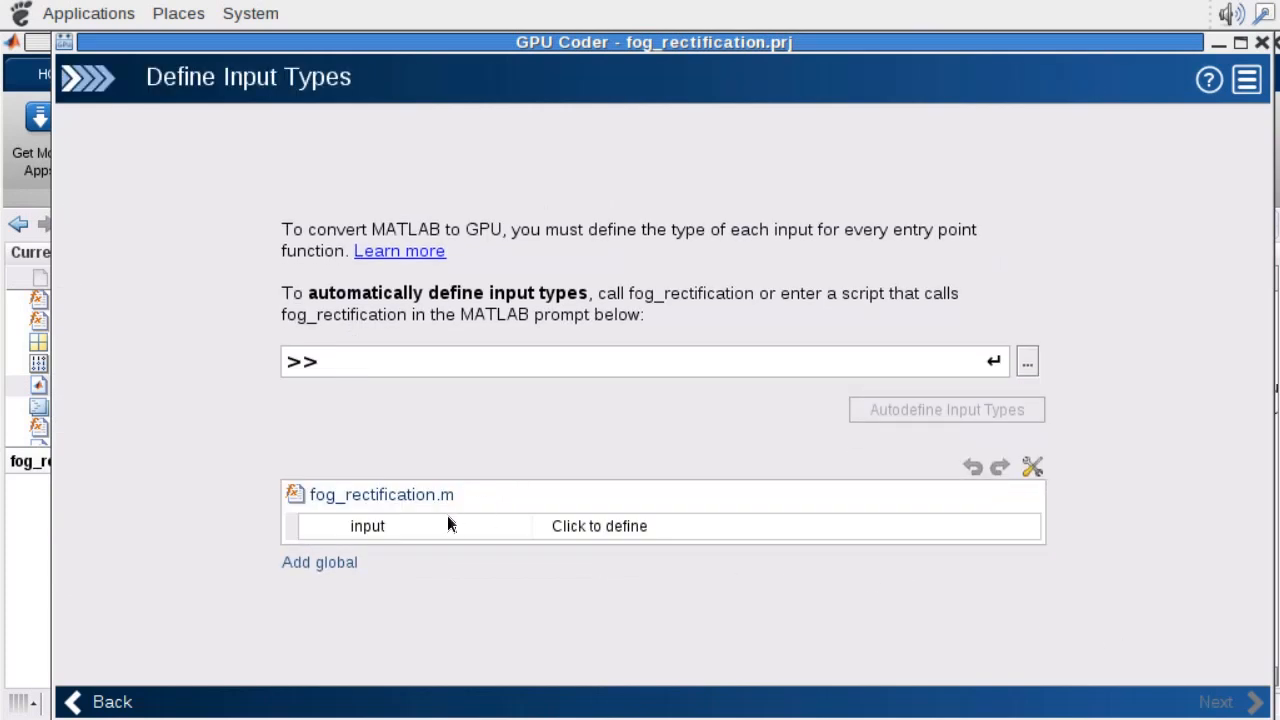
{"action": "left_click", "coordinate": [598, 524]}
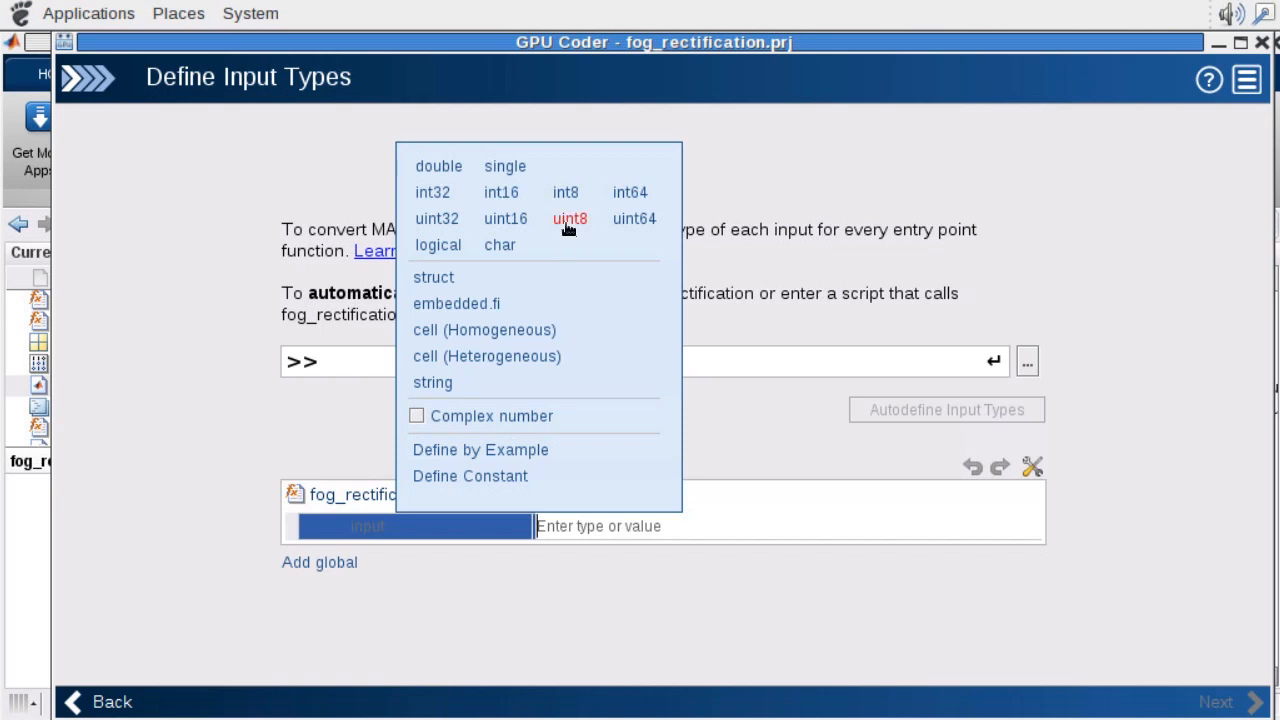
{"action": "left_click", "coordinate": [568, 218]}
{"action": "type", "text": "32"}
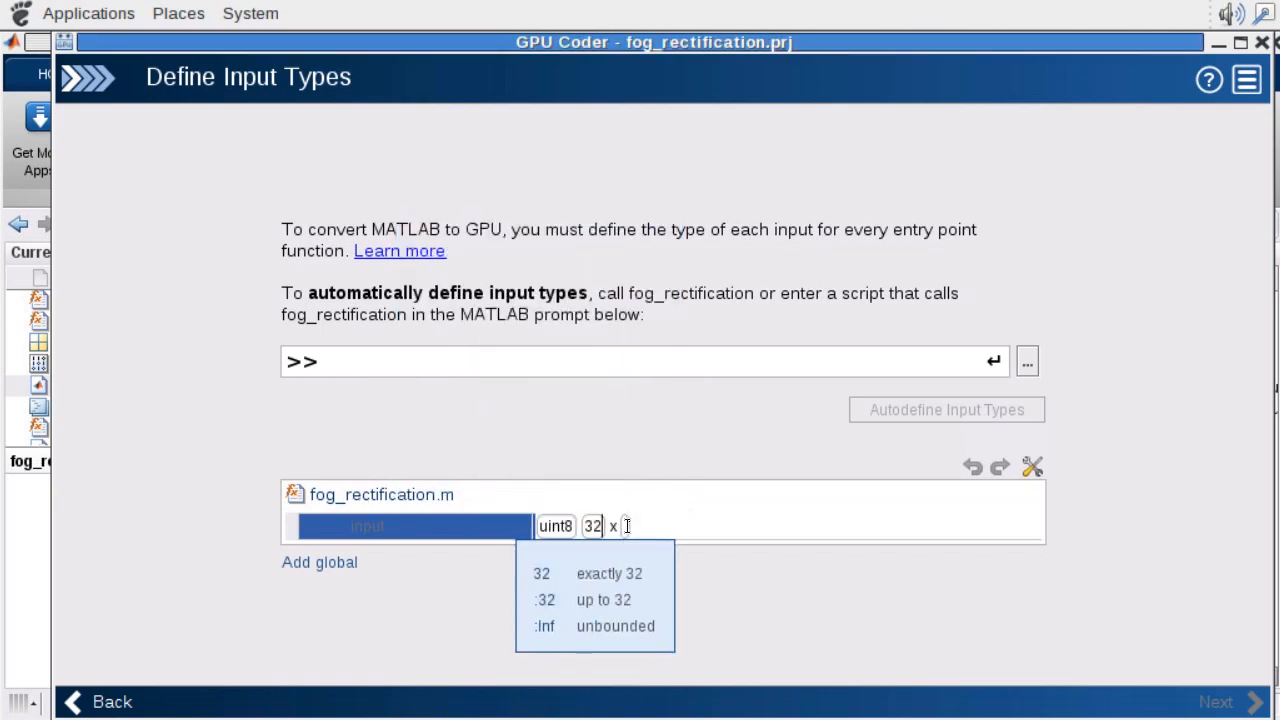
{"action": "type", "text": "16"}
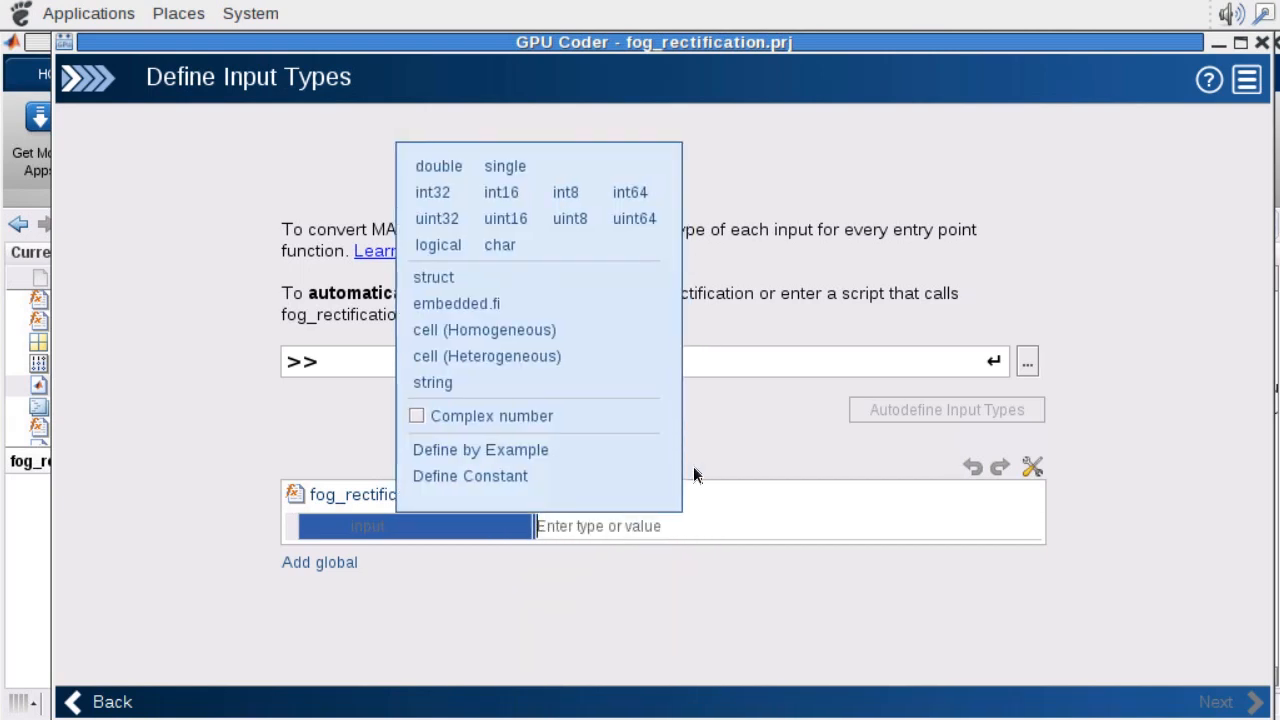
{"action": "type", "text": "fo"}
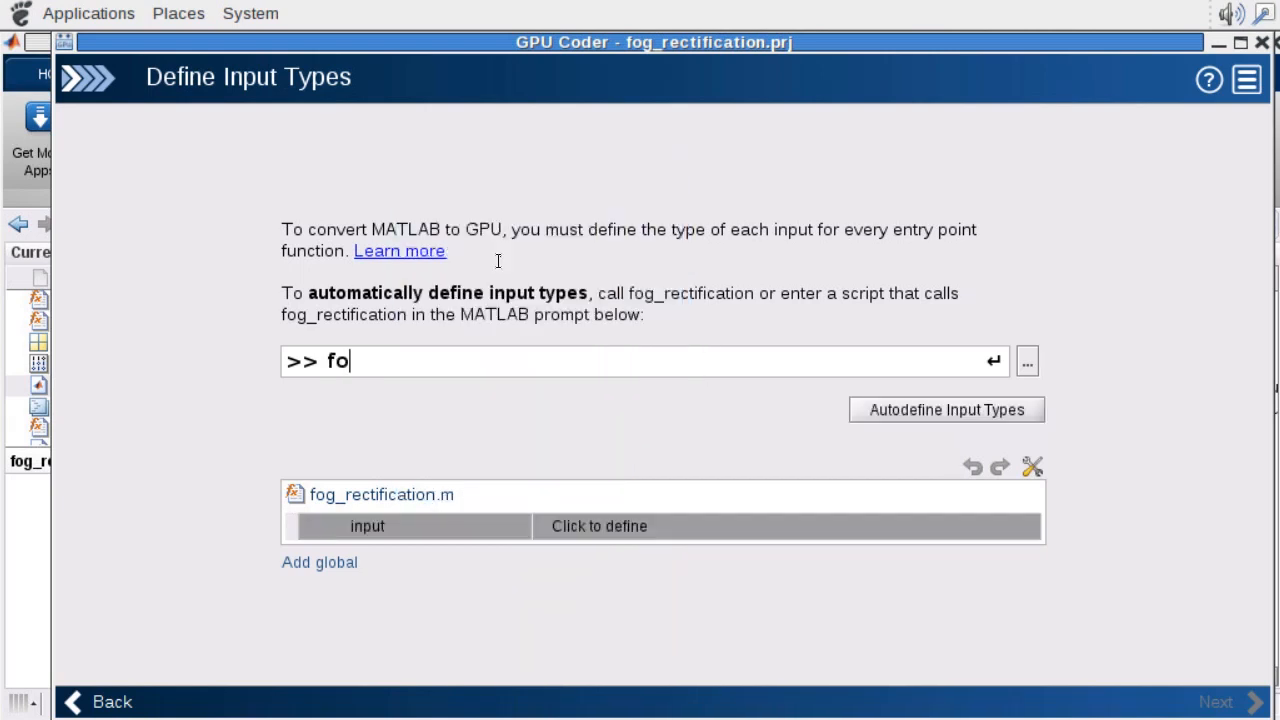
Step: Autodefine input types from the example call fog_rectification(inputImage)
{"action": "type", "text": "g_rectification("}
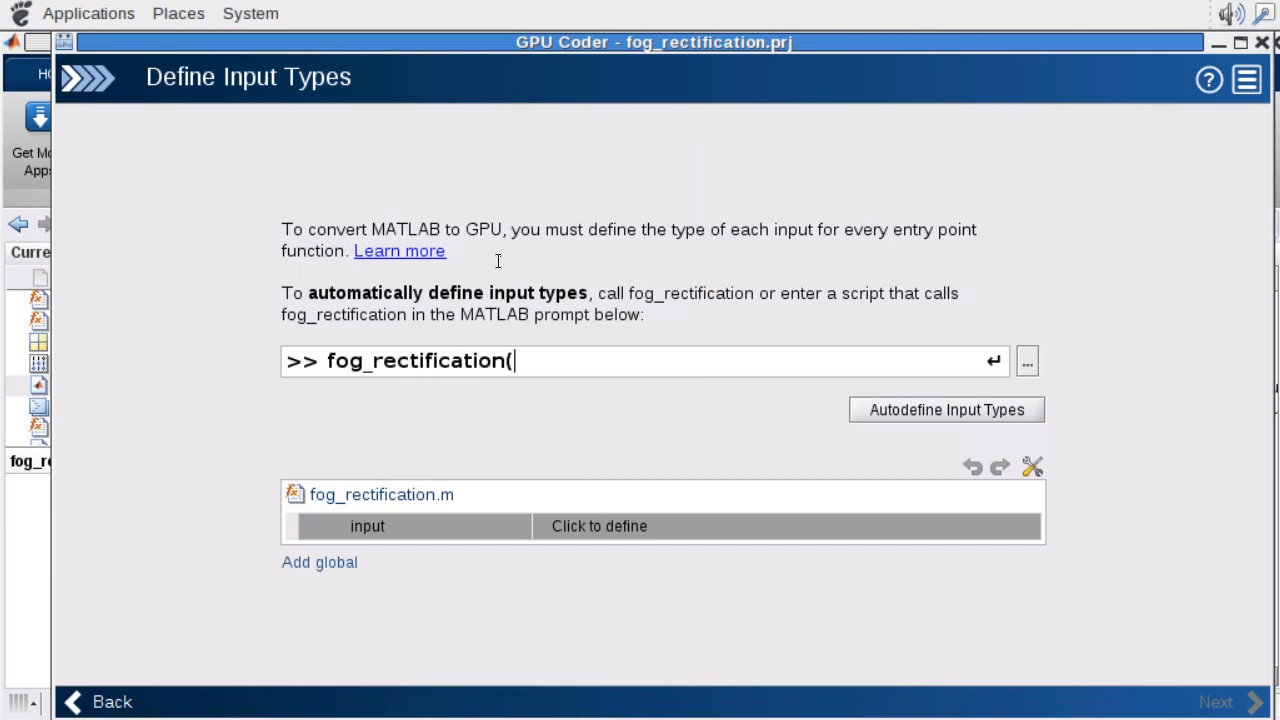
{"action": "type", "text": "inputImage)"}
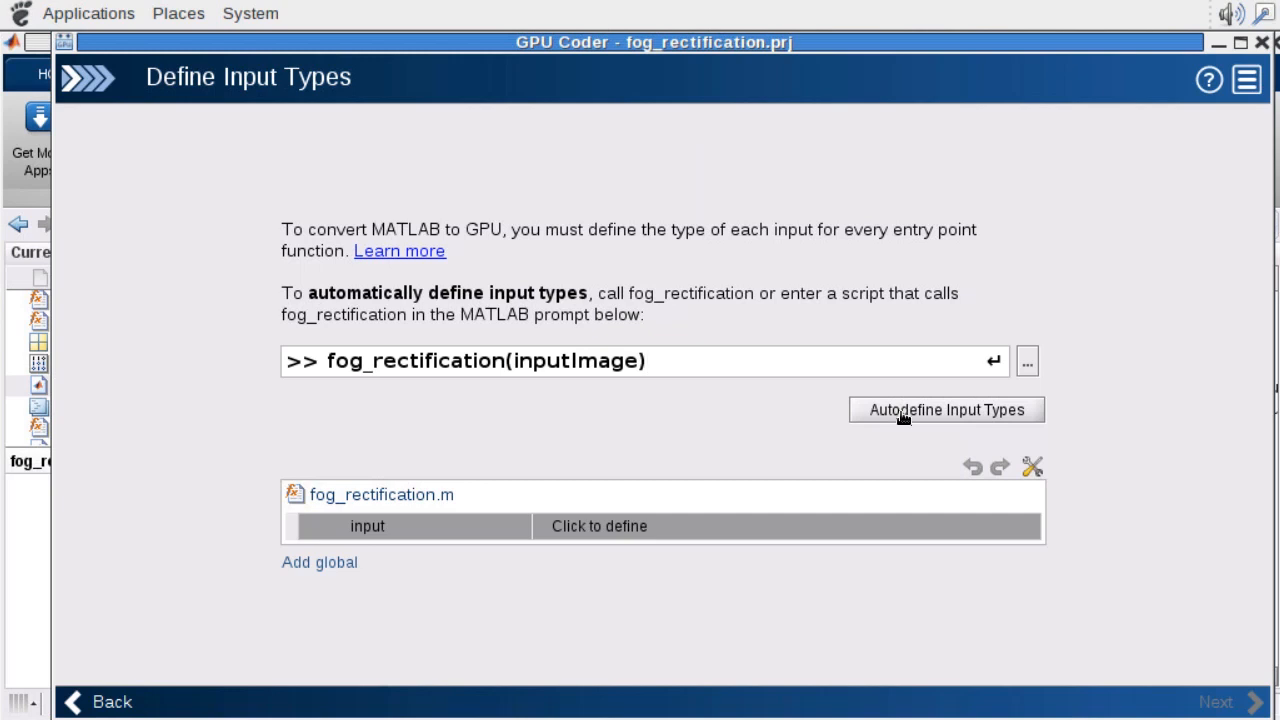
{"action": "left_click", "coordinate": [944, 408]}
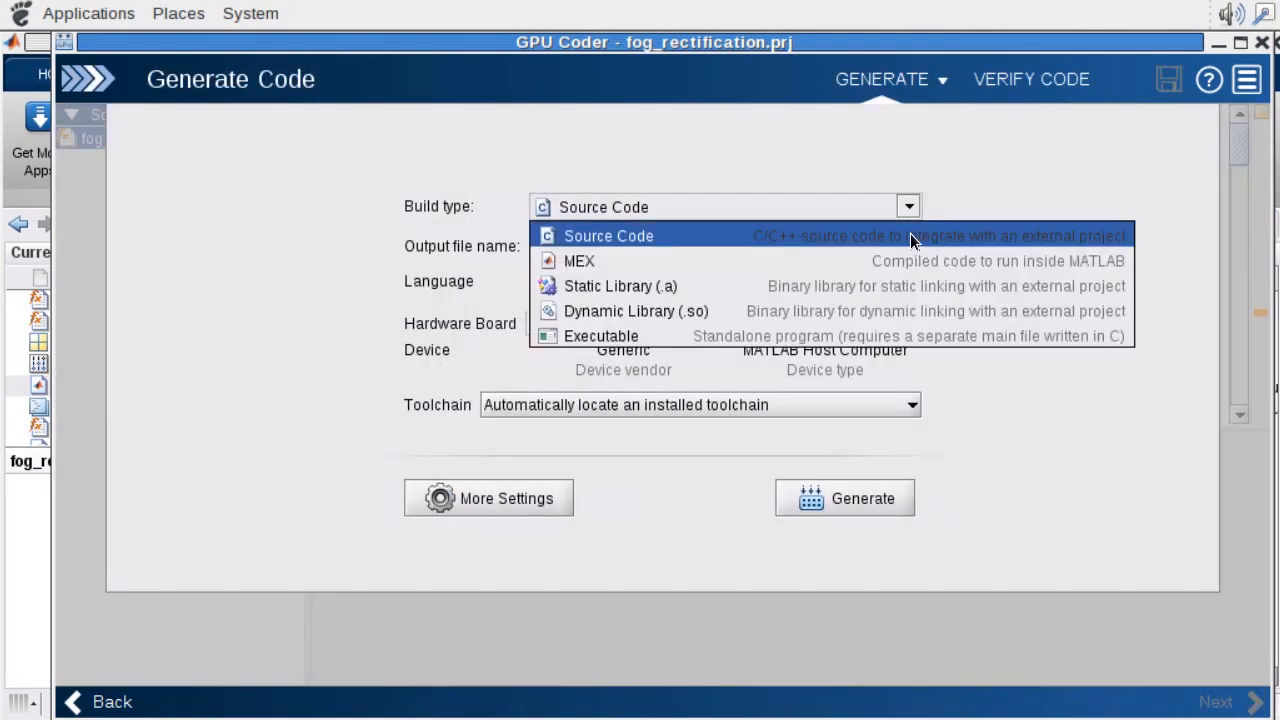
{"action": "mouse_move", "coordinate": [692, 240]}
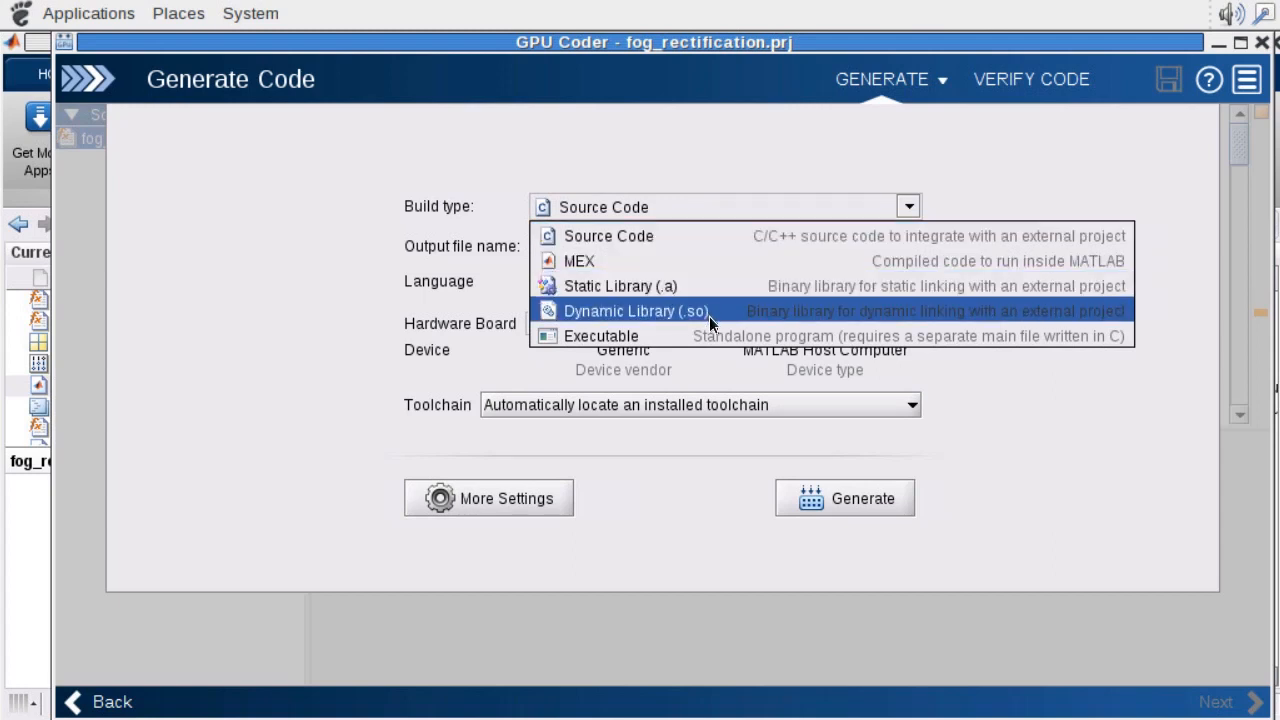
{"action": "mouse_move", "coordinate": [714, 272]}
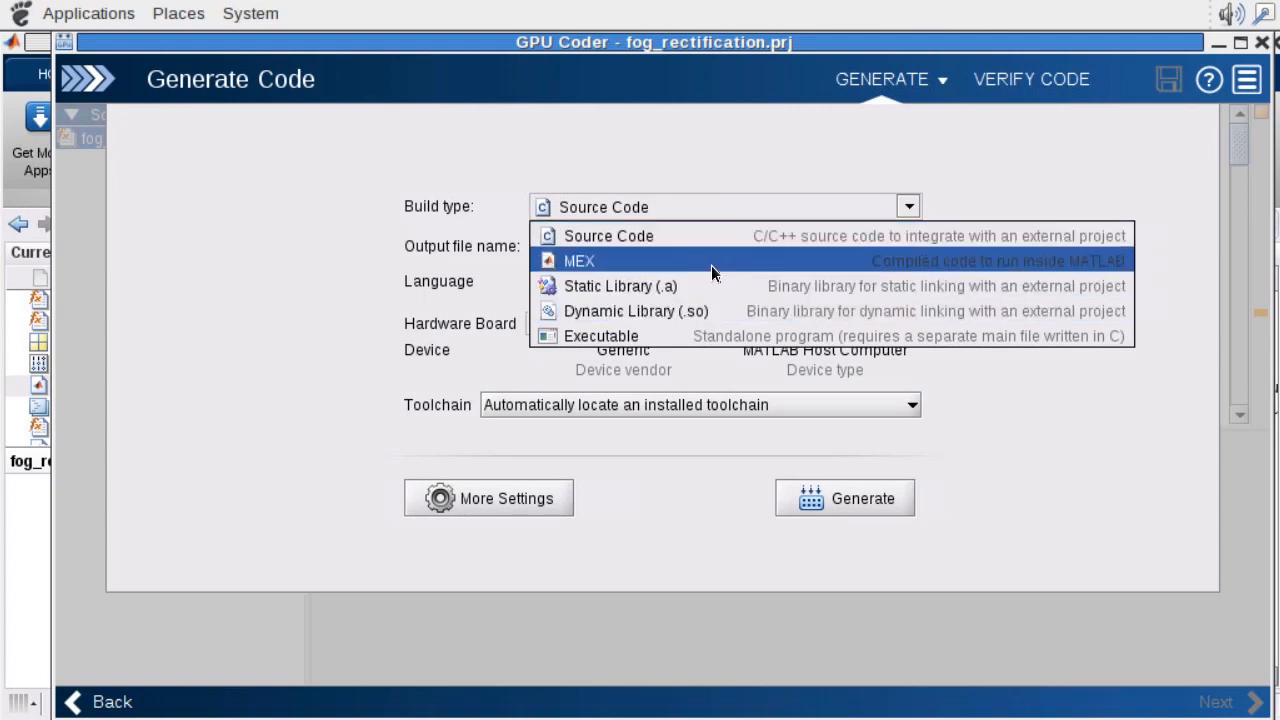
Step: Generate fog_rectification_mex with build type MEX and view the code generation report
{"action": "left_click", "coordinate": [578, 260]}
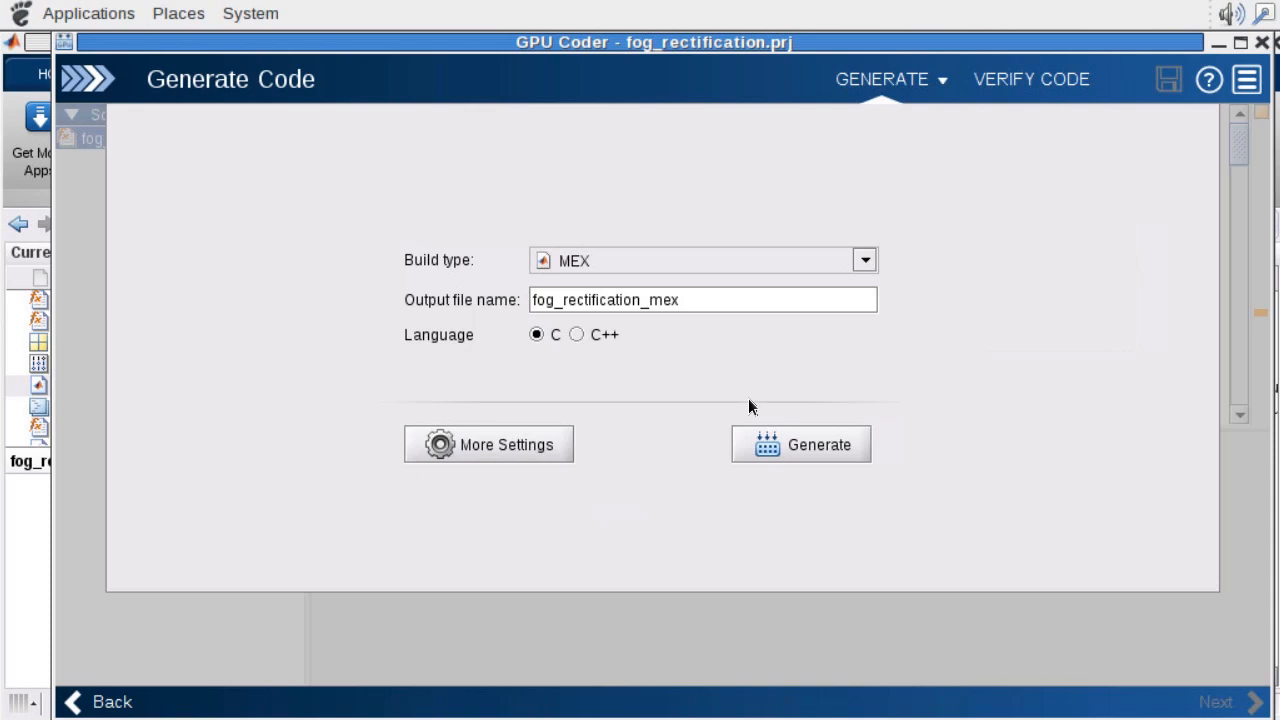
{"action": "left_click", "coordinate": [800, 444]}
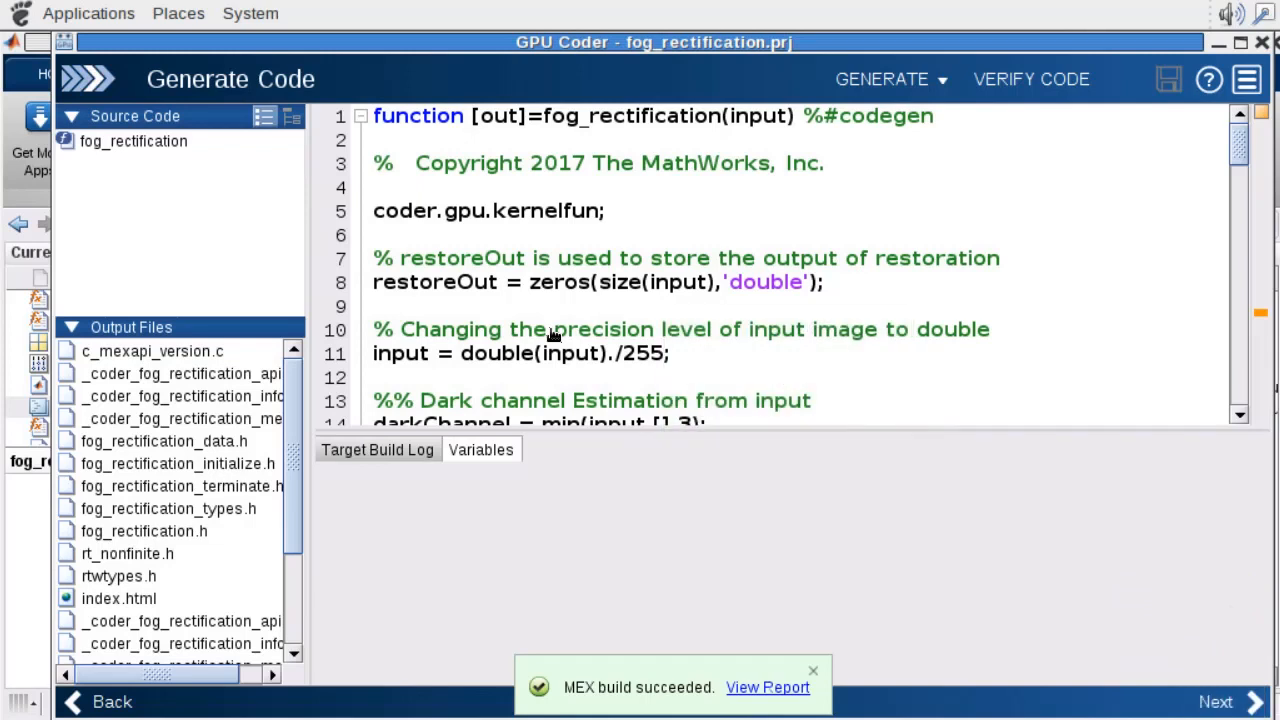
{"action": "left_click", "coordinate": [768, 688]}
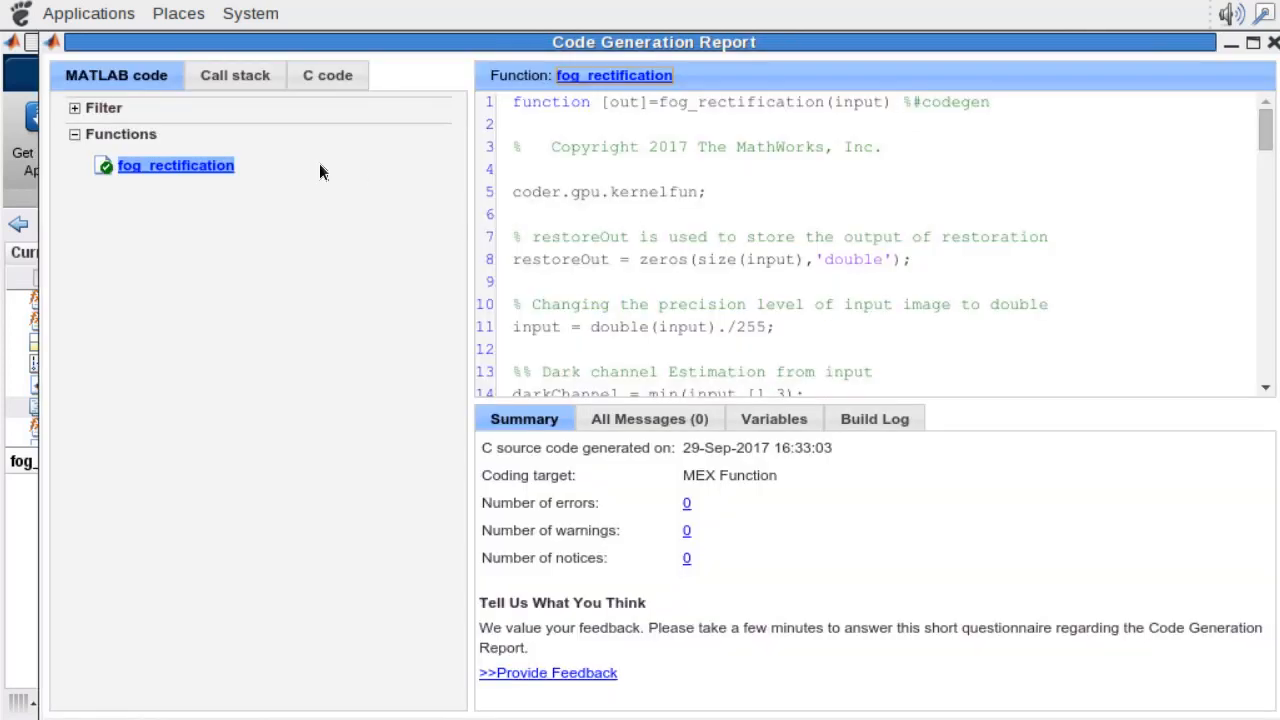
Step: List the generated C/CUDA sources and read through the fog_rectification.h header
{"action": "left_click", "coordinate": [328, 76]}
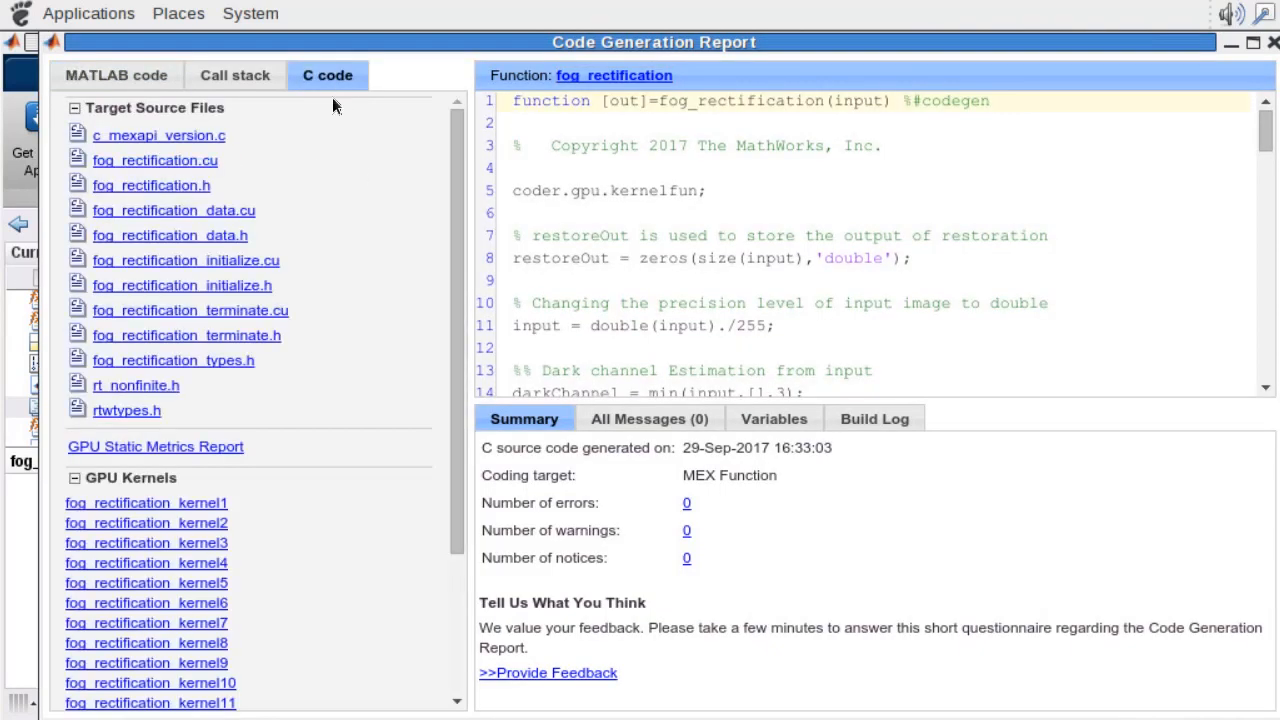
{"action": "left_click", "coordinate": [152, 184]}
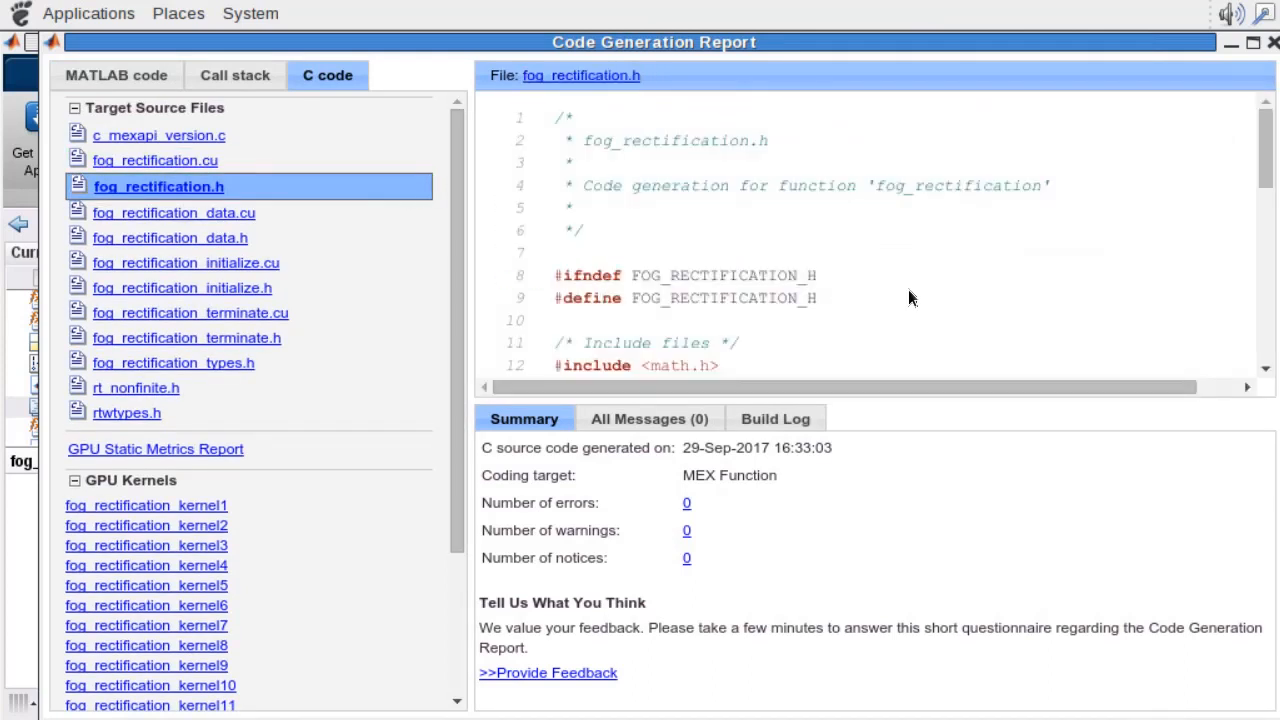
{"action": "scroll", "scroll_direction": "down", "scroll_amount": 3}
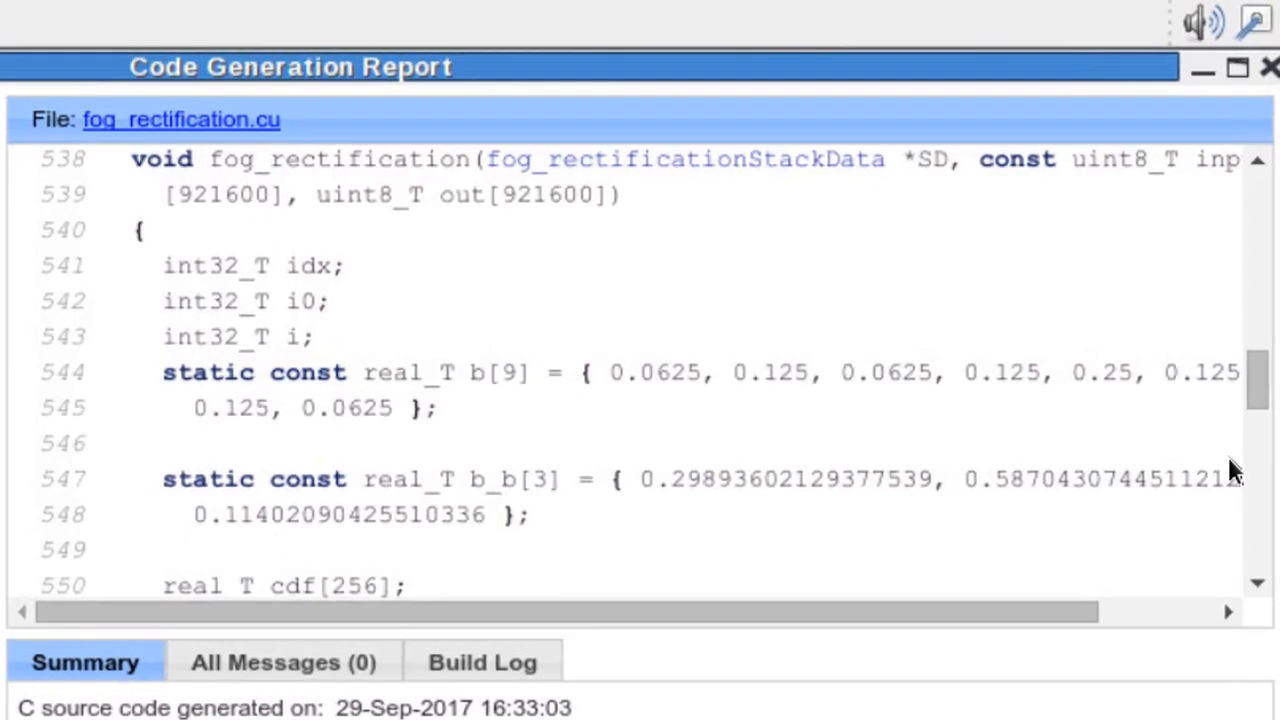
Step: Scroll fog_rectification.cu to its cudaMalloc allocations, then enter benchmark_foggyImage in the Command Window
{"action": "scroll", "scroll_direction": "down", "scroll_amount": 3}
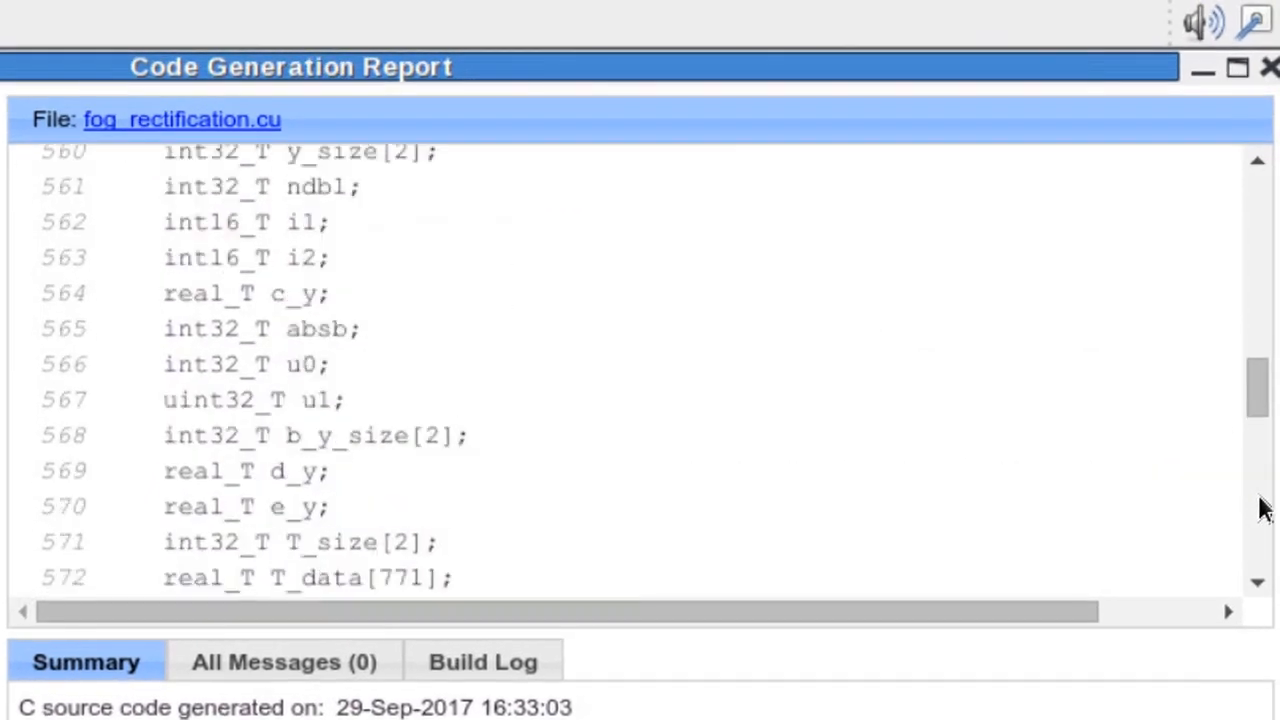
{"action": "scroll", "scroll_direction": "down", "scroll_amount": 3}
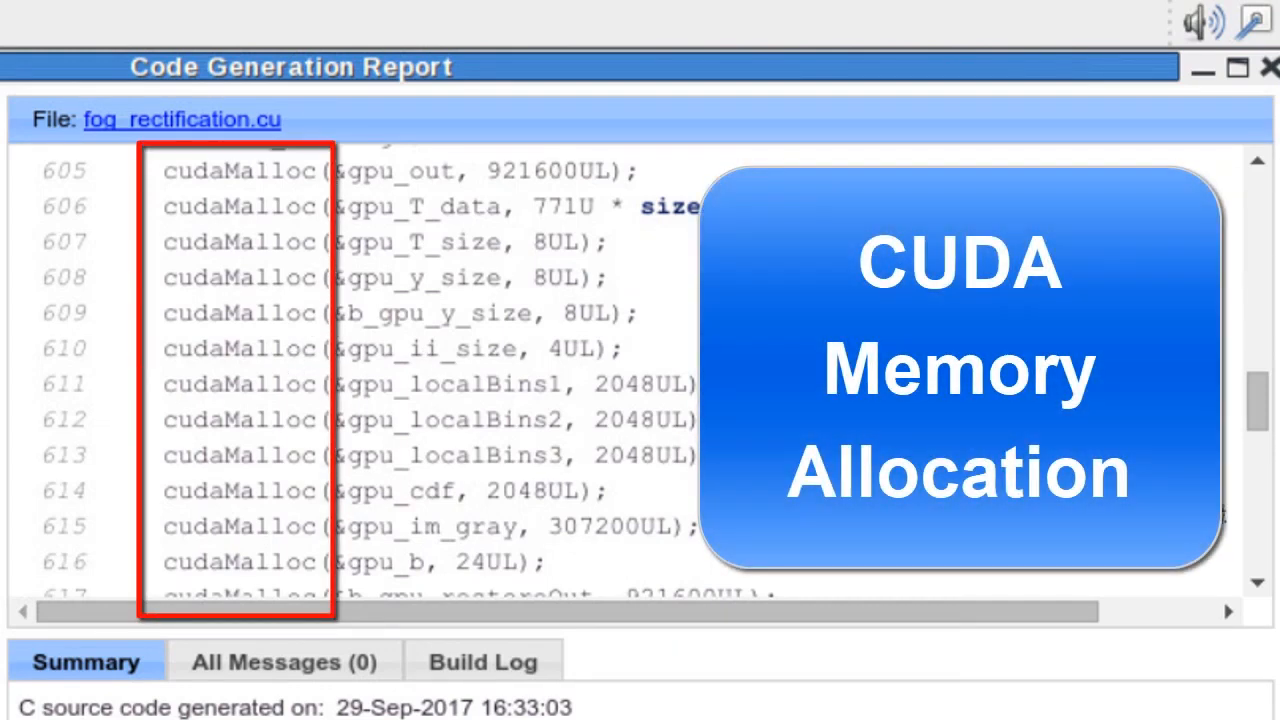
{"action": "scroll", "scroll_direction": "down", "scroll_amount": 3}
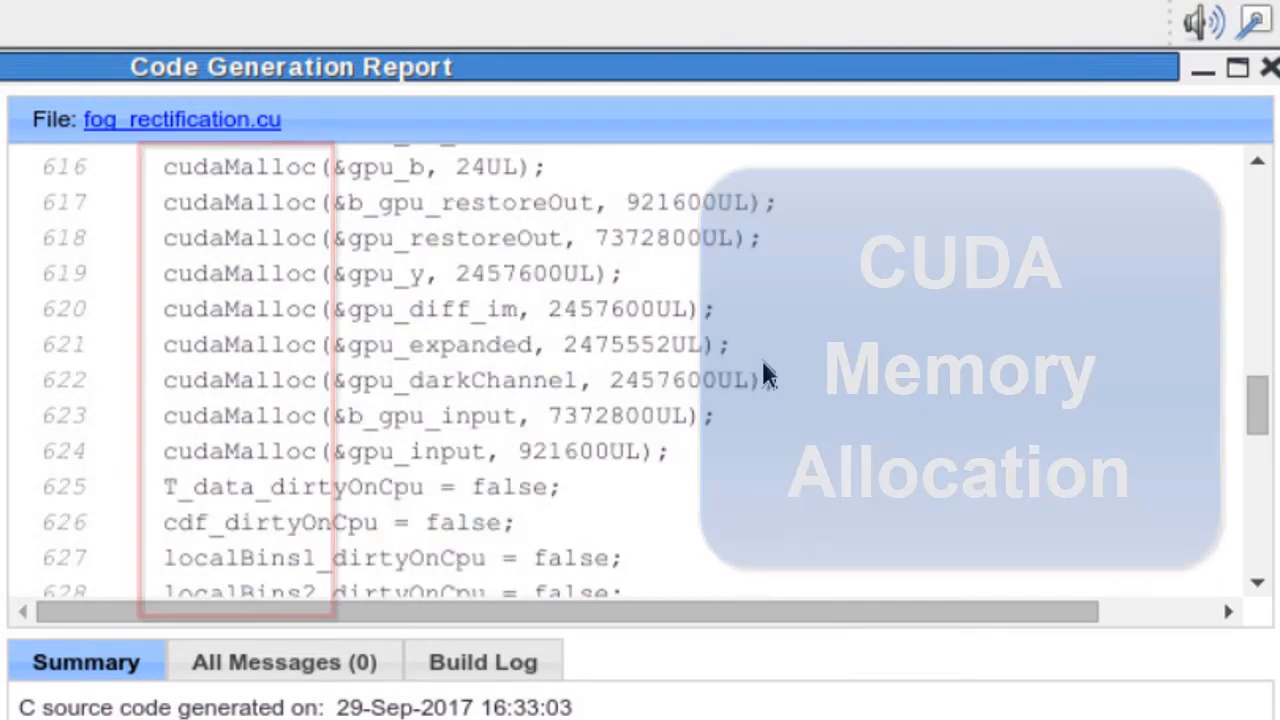
{"action": "scroll", "scroll_direction": "down", "scroll_amount": 3}
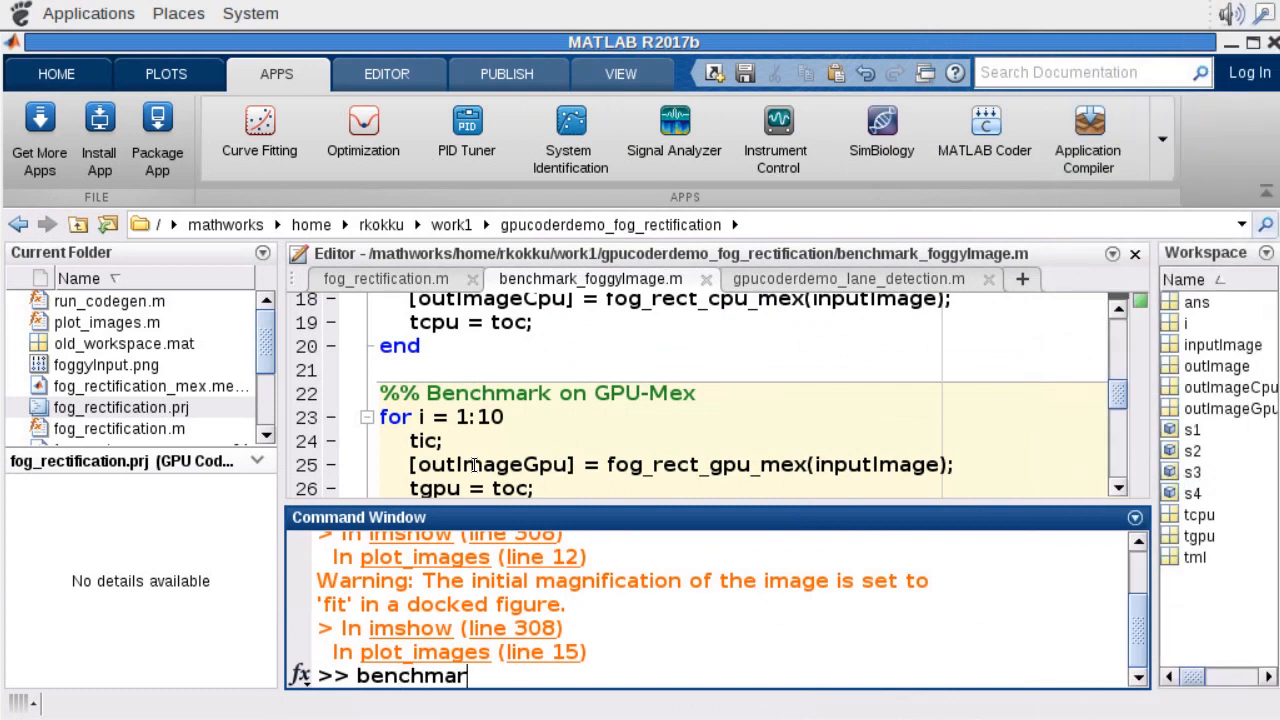
{"action": "type", "text": "k_foggyImage"}
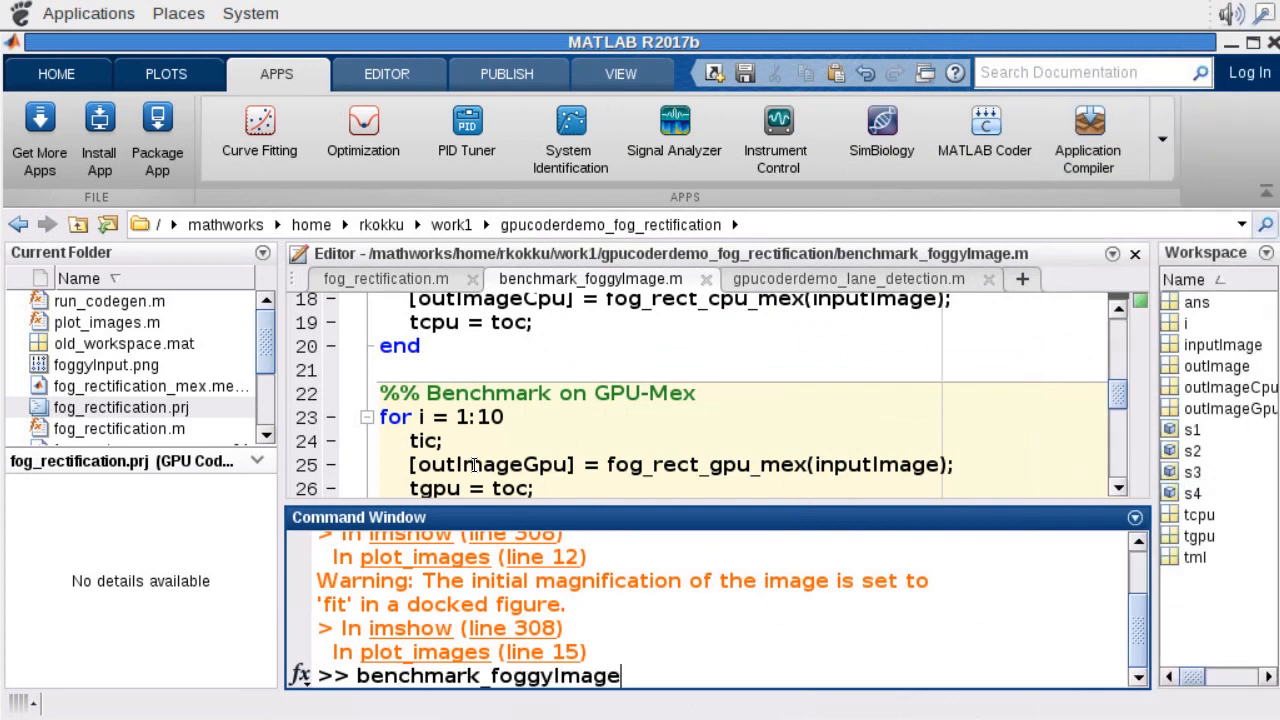